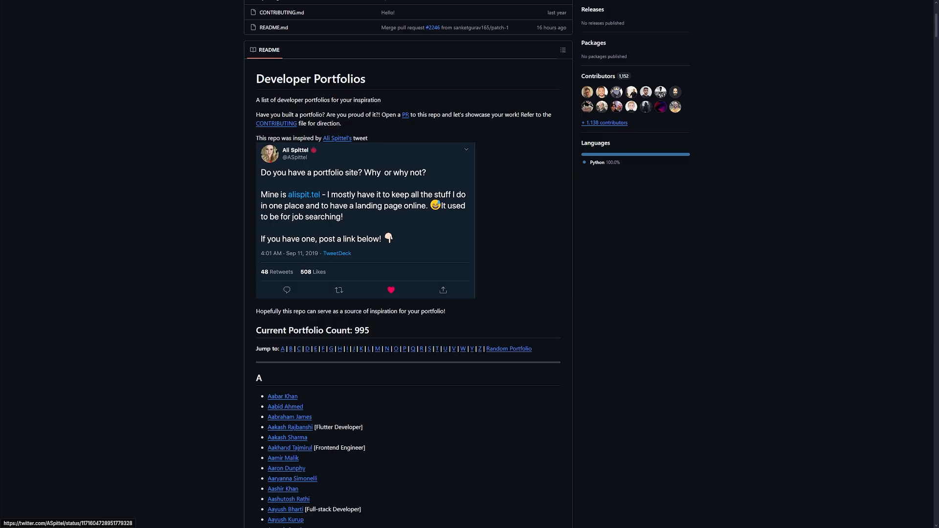
scroll("down", 3)
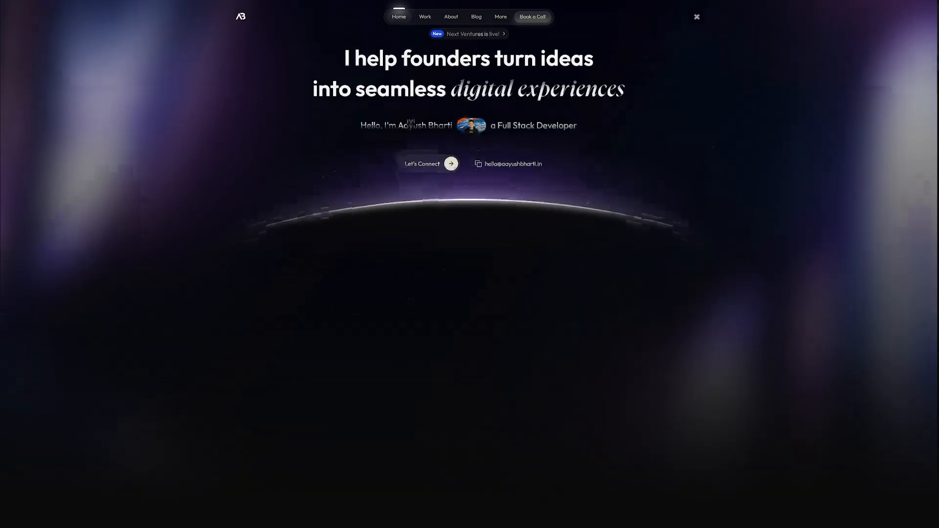
scroll("down", 3)
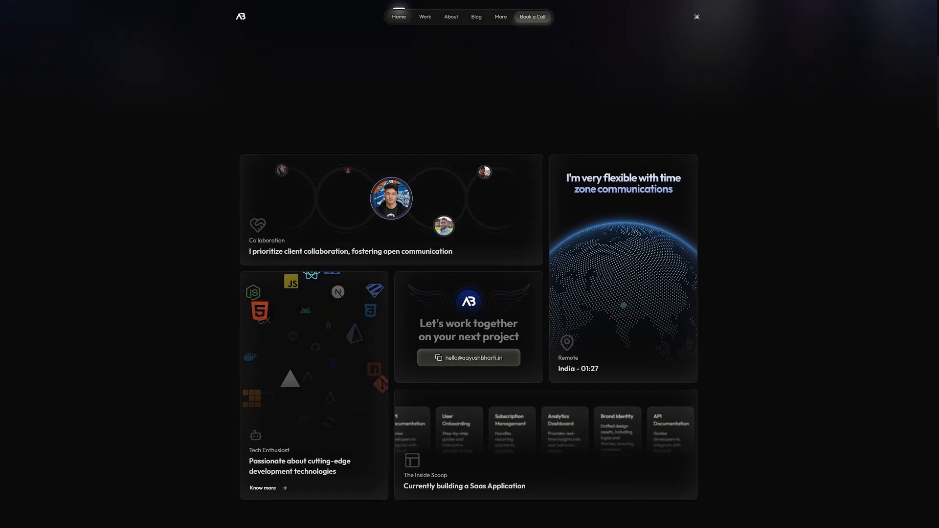
scroll("down", 3)
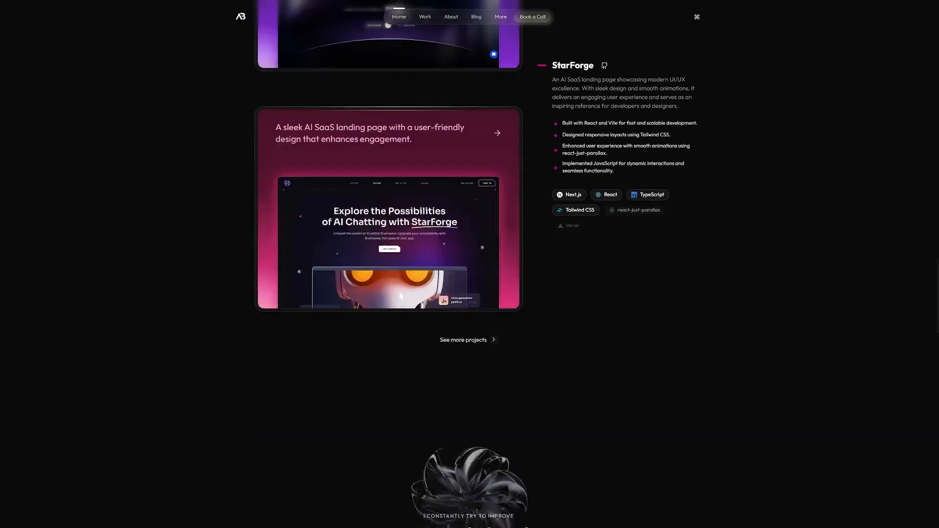